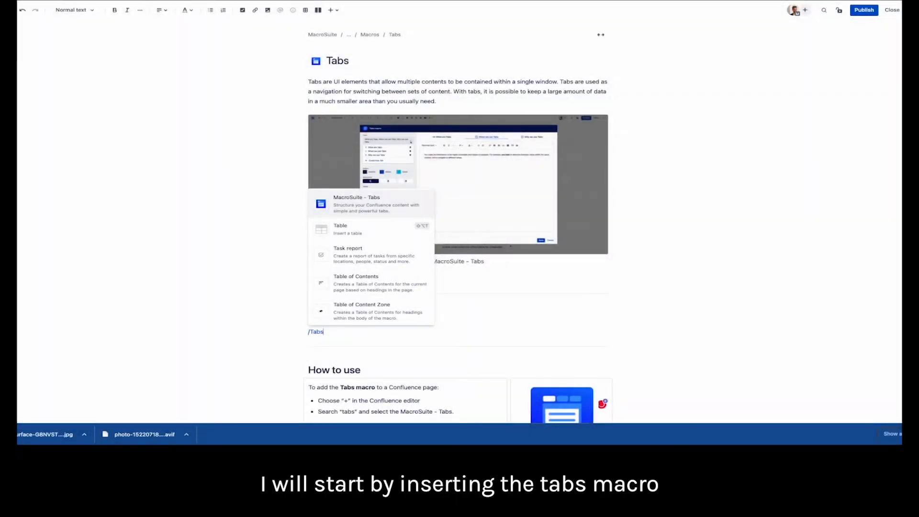
Step: Insert the MacroSuite Tabs macro and create a third tab beside Tab 1 and Tab 2
left_click(356, 203)
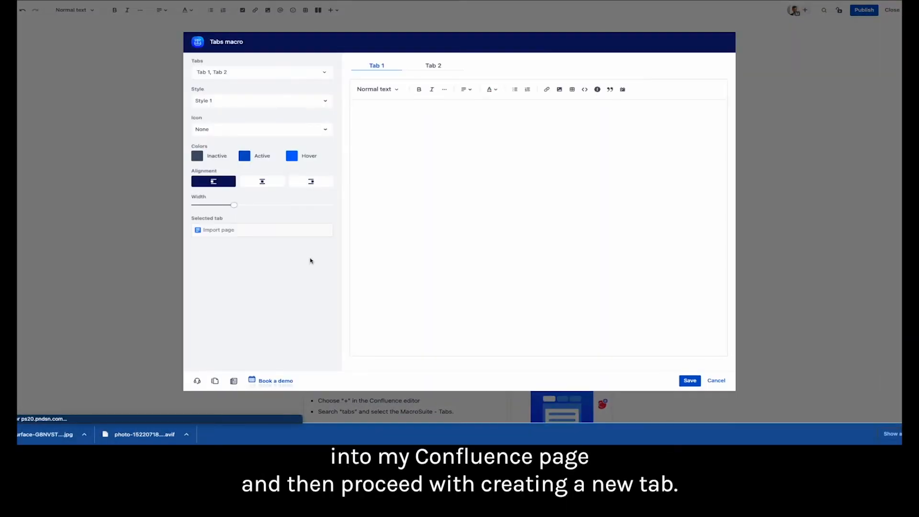
left_click(261, 72)
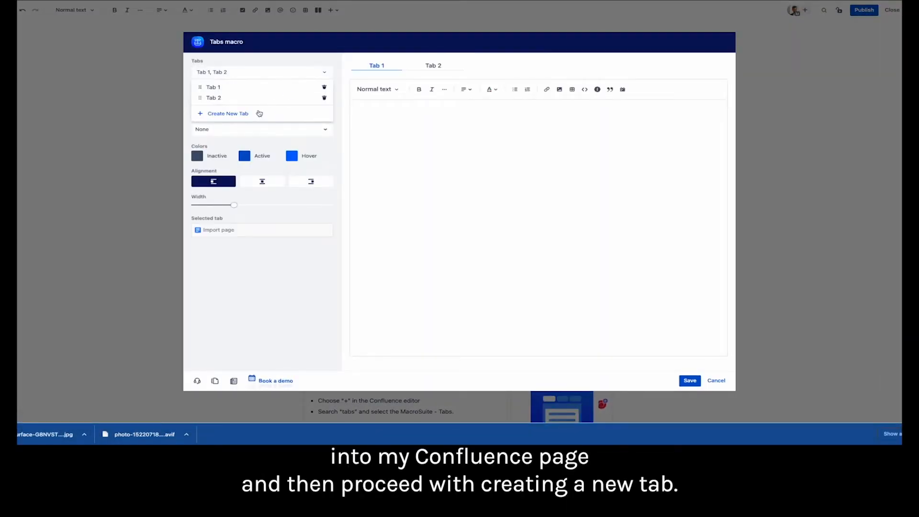
left_click(228, 113)
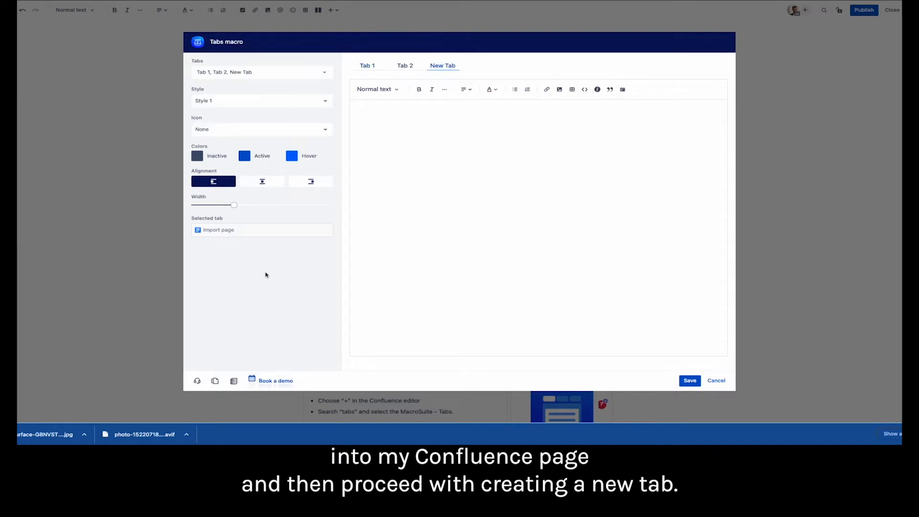
Step: Choose Style 2 for the tabs (after previewing Style 3) and set the width slider to full
left_click(262, 100)
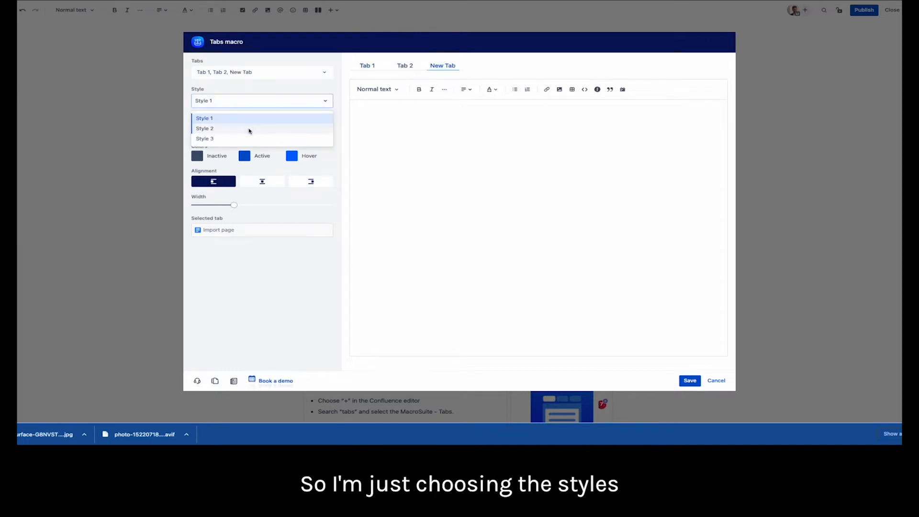
left_click(205, 128)
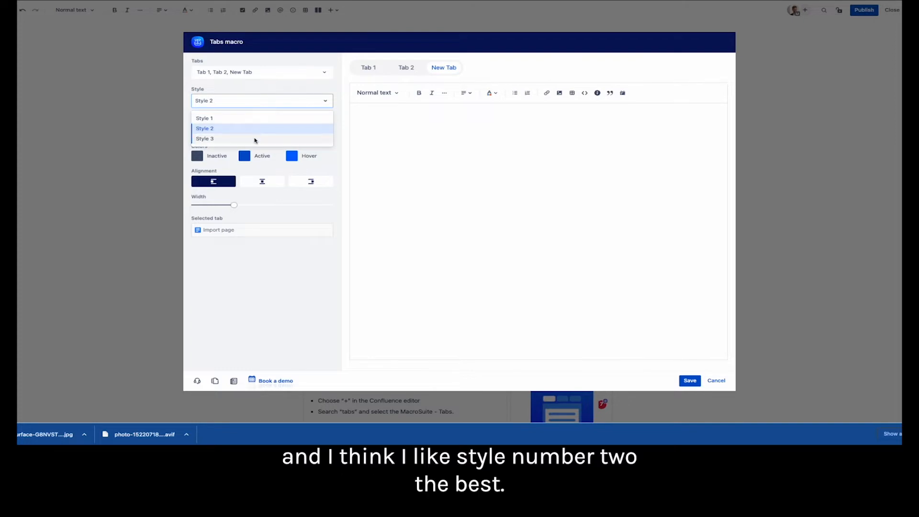
left_click(205, 138)
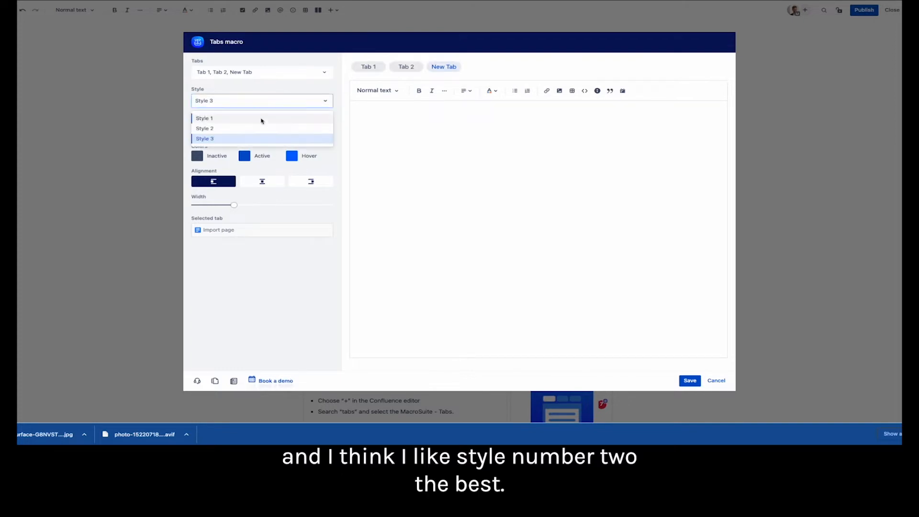
left_click(205, 129)
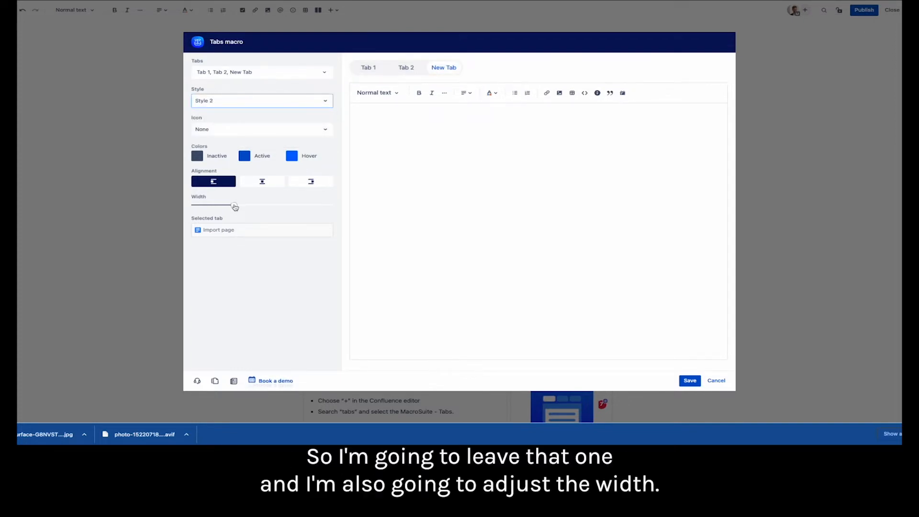
left_click_drag(234, 205, 333, 205)
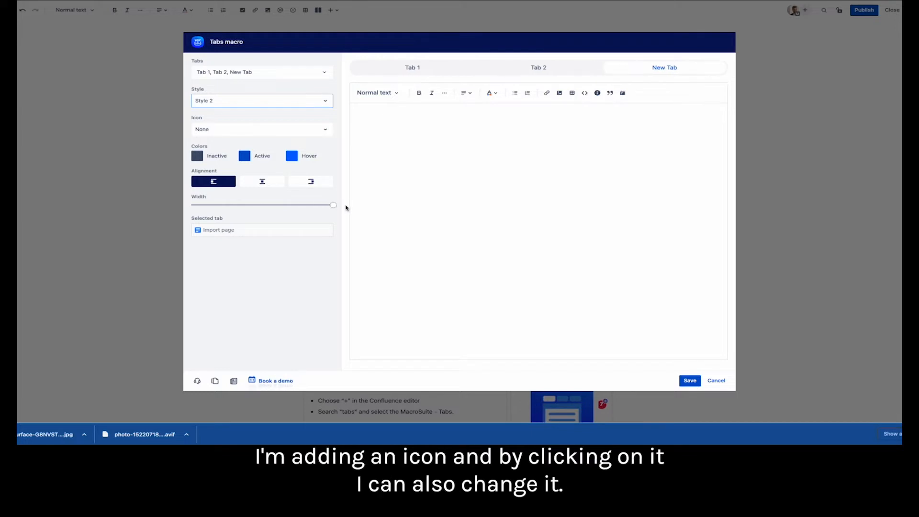
Step: Place icons left of the tab titles and retitle the first tab 'What are tabs'
left_click(261, 130)
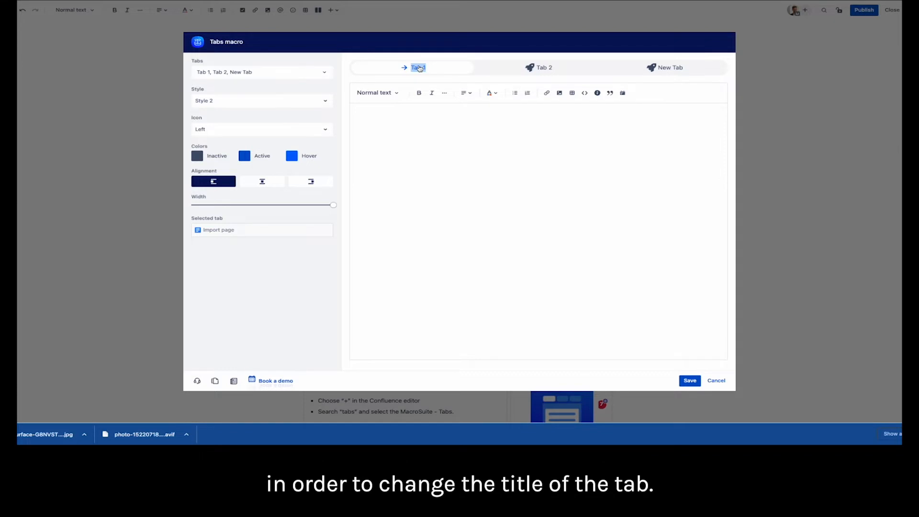
type("What are")
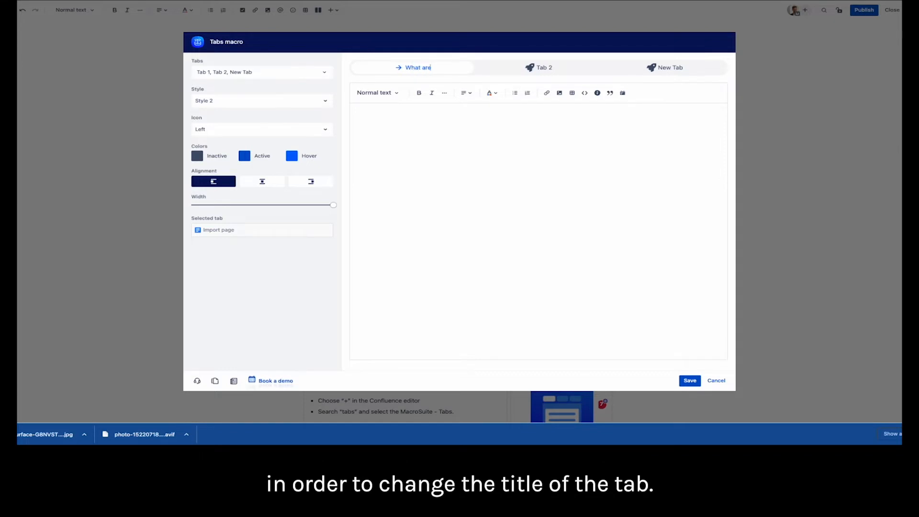
type("tabs")
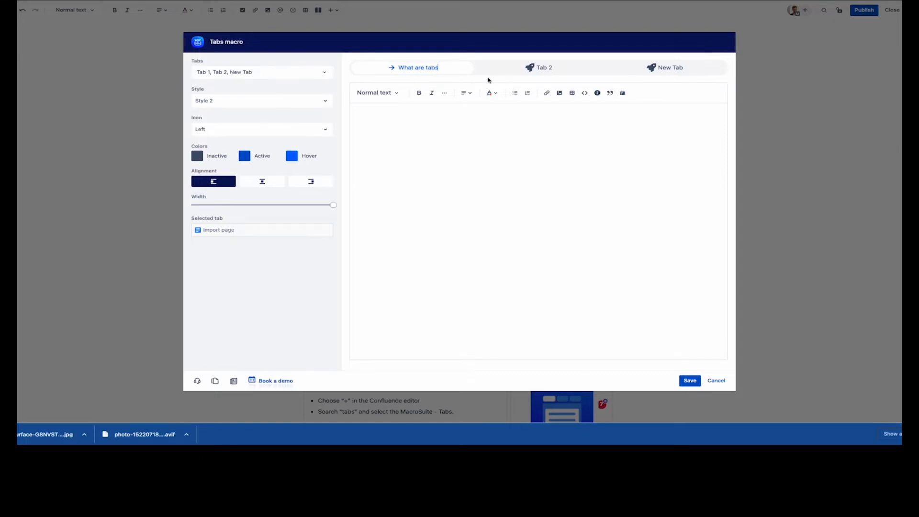
Step: Give the second tab a clock icon found by searching 'ti' with Font Awesome enabled
left_click(529, 67)
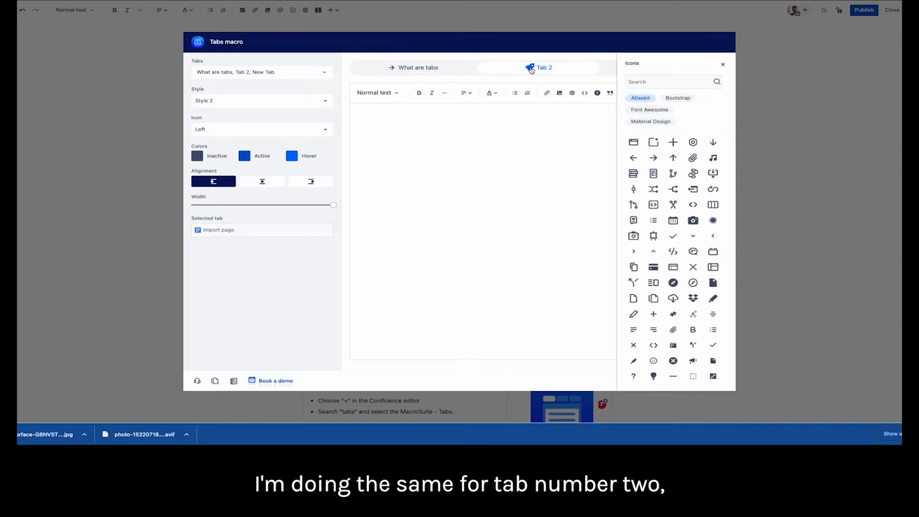
type("time")
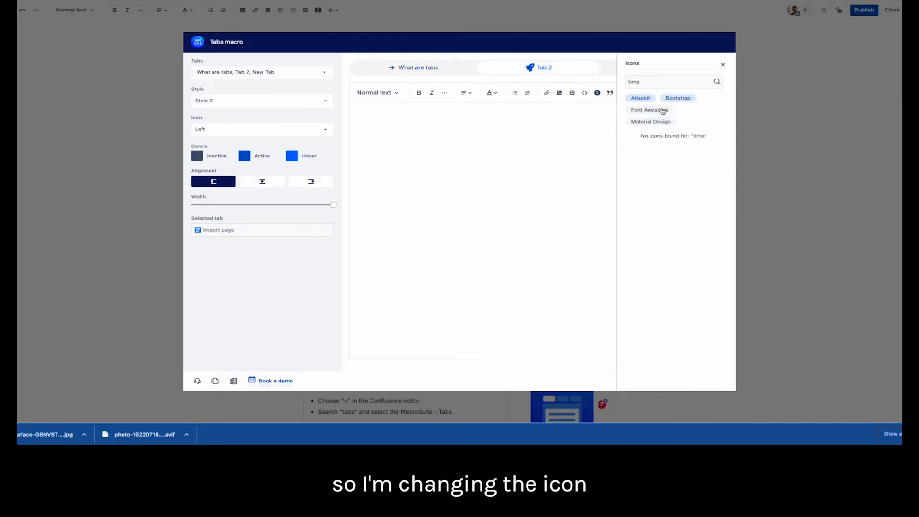
left_click(649, 109)
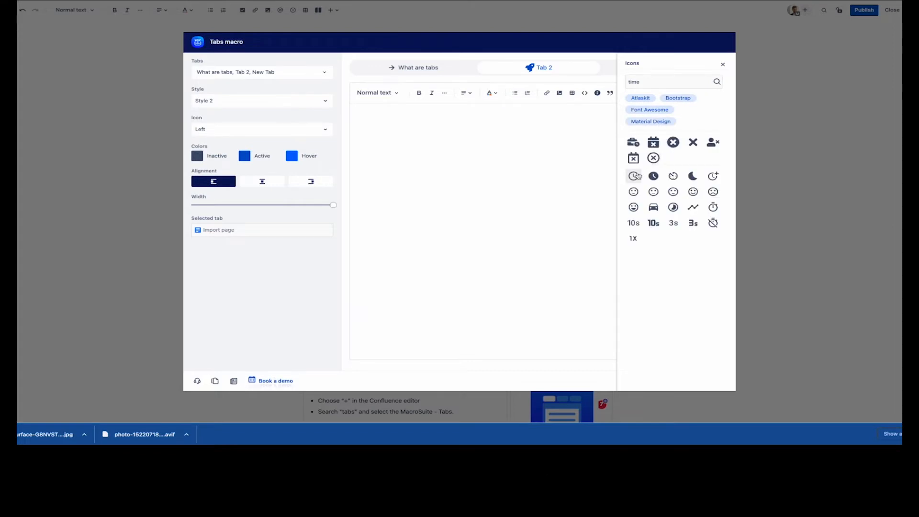
left_click(634, 176)
type("When we use")
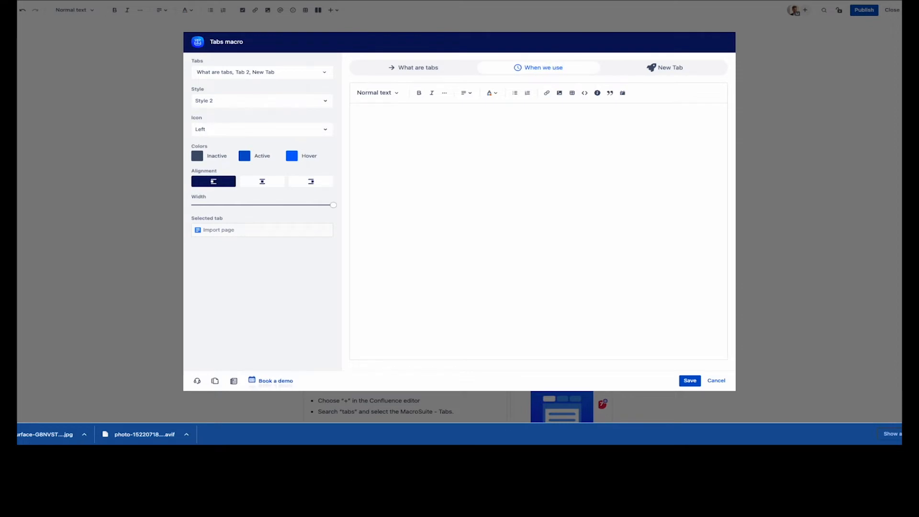
Step: Retitle the second tab 'When we use tabs' and the third 'Why we use tabs'
type("tabs")
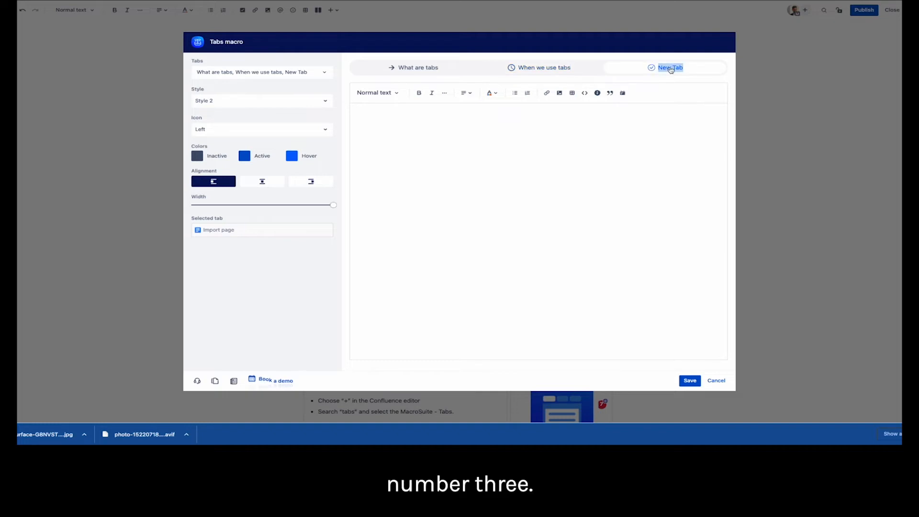
type("Why we")
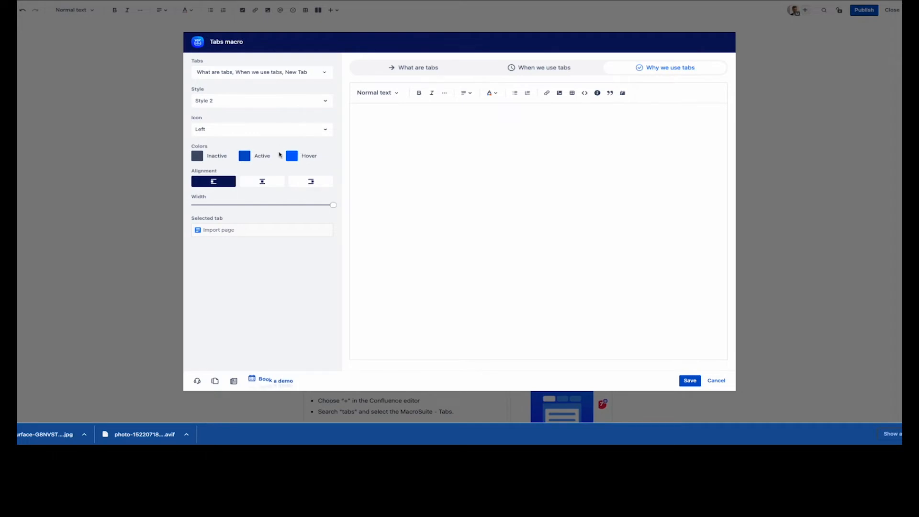
Step: Set the tabs' hover colour to turquoise and move into the What are tabs tab's editor
left_click(291, 155)
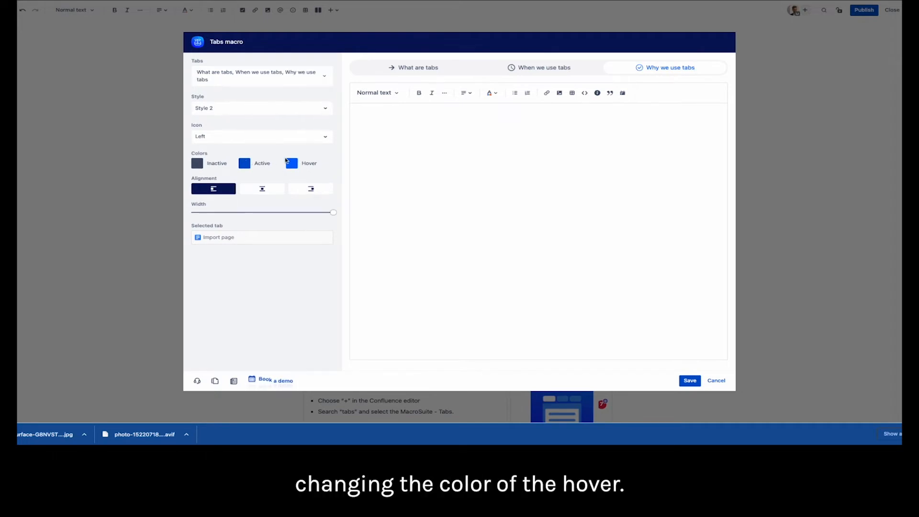
left_click(291, 162)
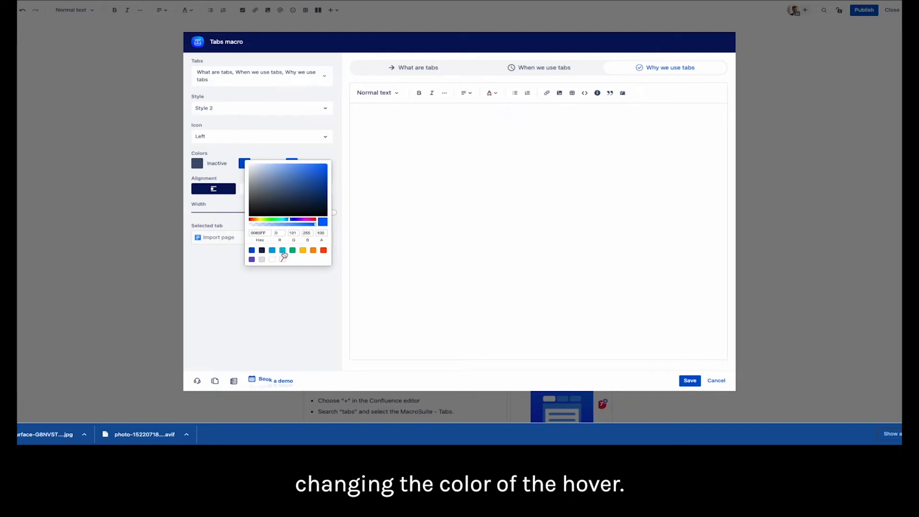
left_click(283, 250)
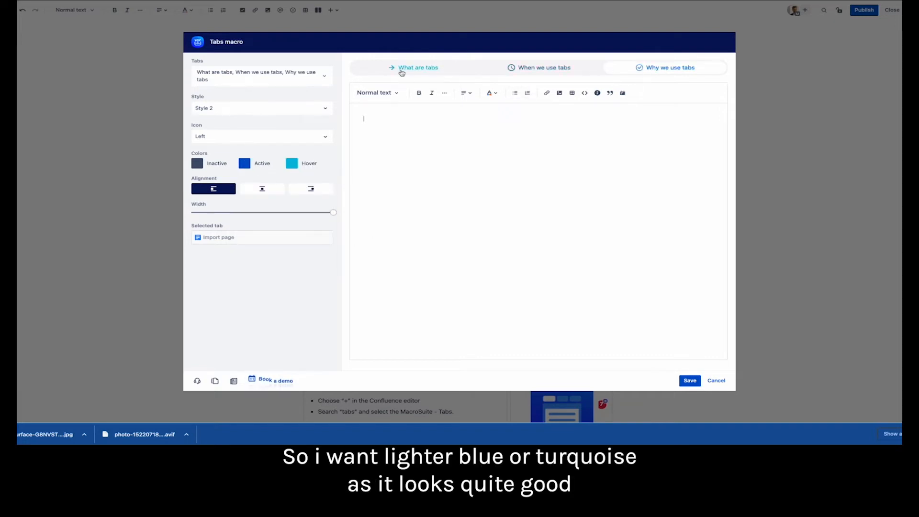
left_click(543, 67)
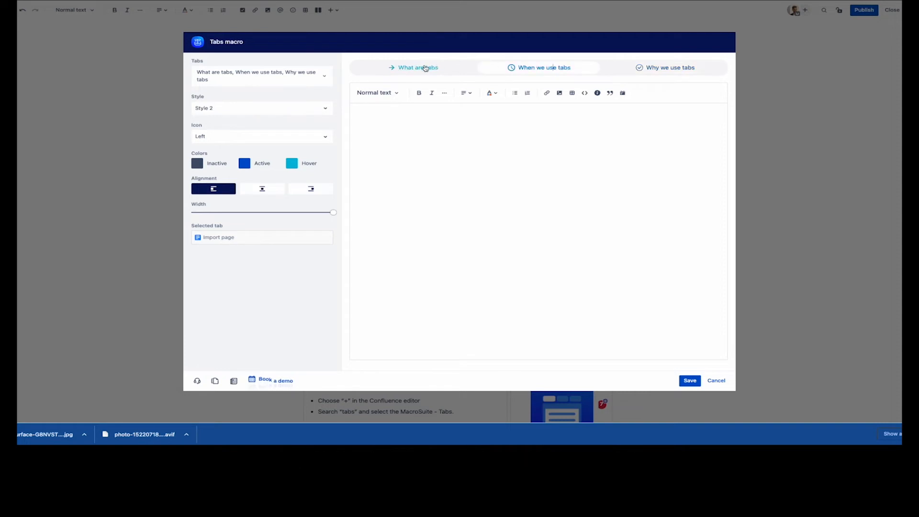
left_click(418, 67)
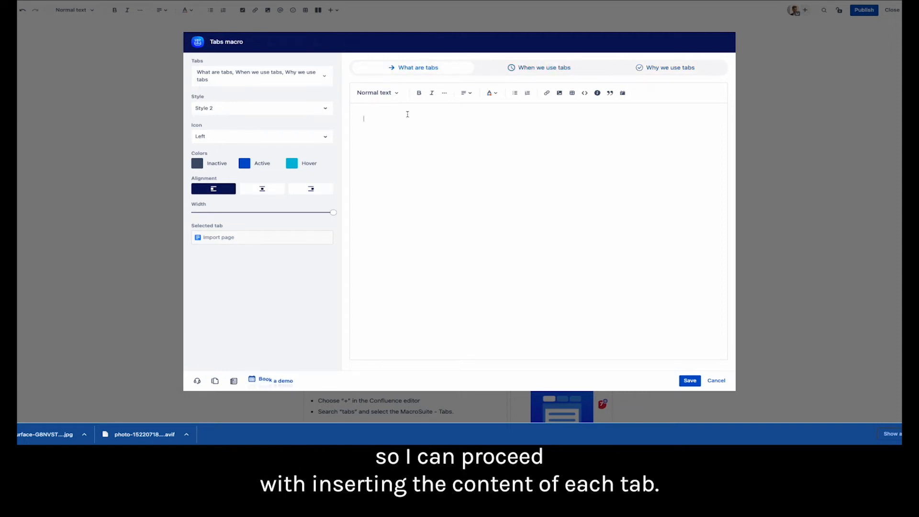
Step: Write 'Text', add an Info panel reading 'Info' and a Note panel reading 'NOte'
type("Text")
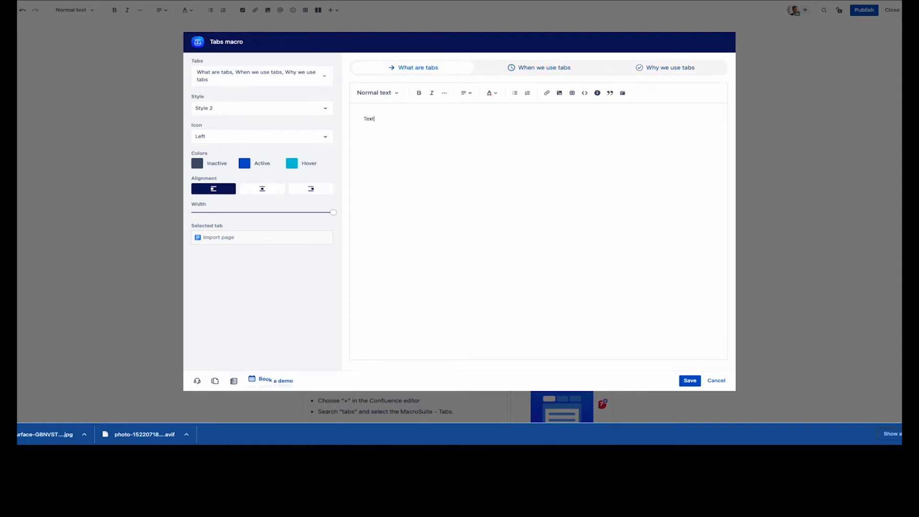
left_click(598, 93)
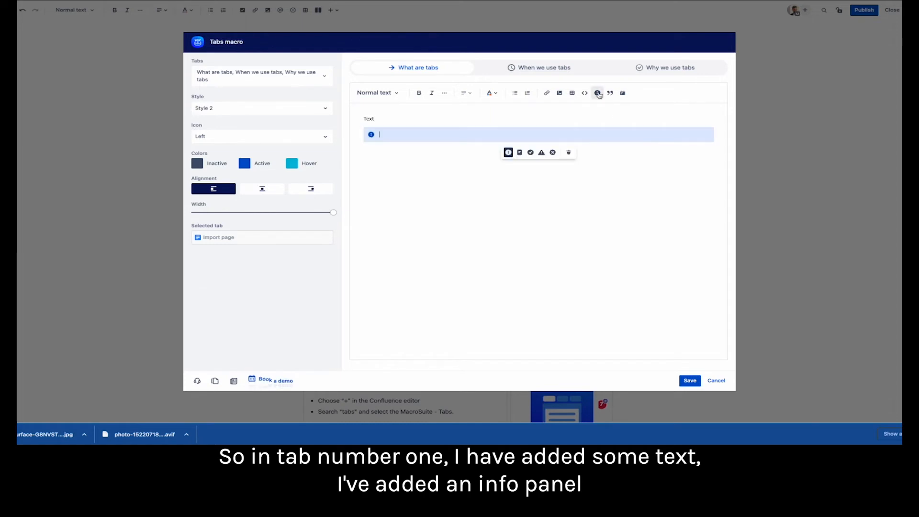
type("Info")
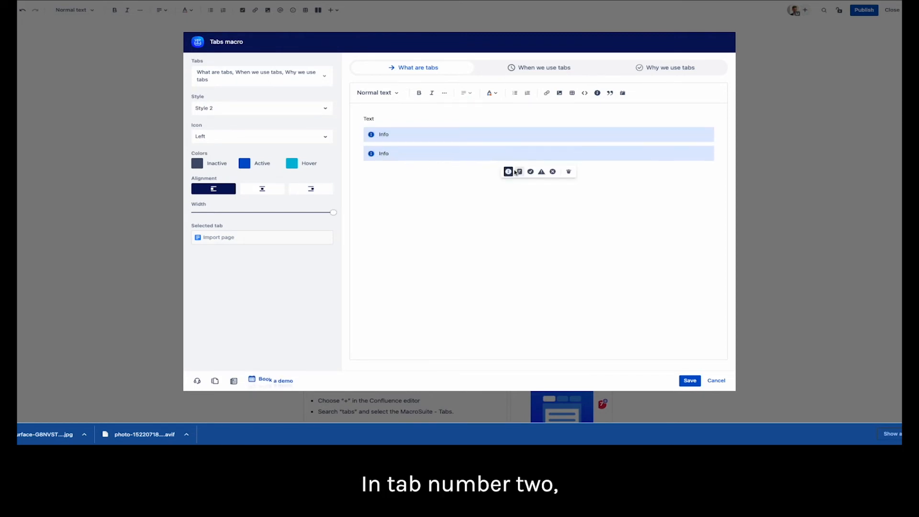
left_click(519, 172)
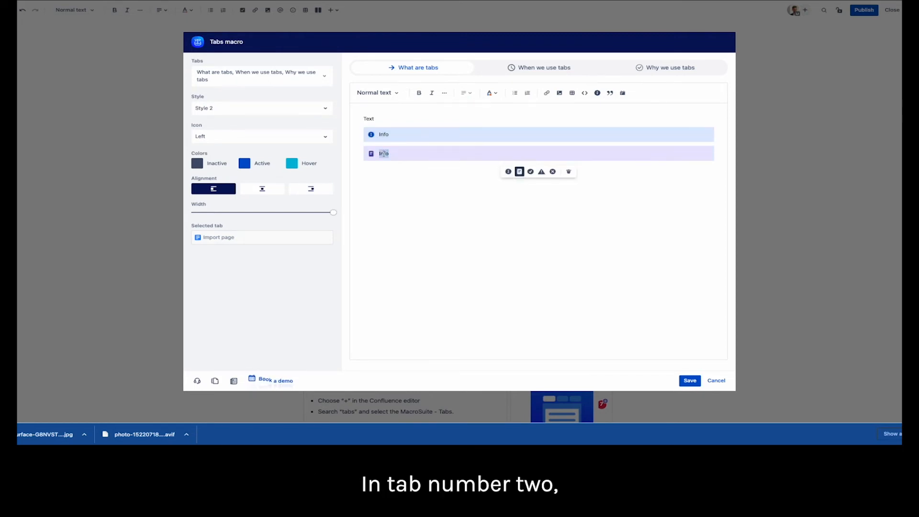
type("NOte")
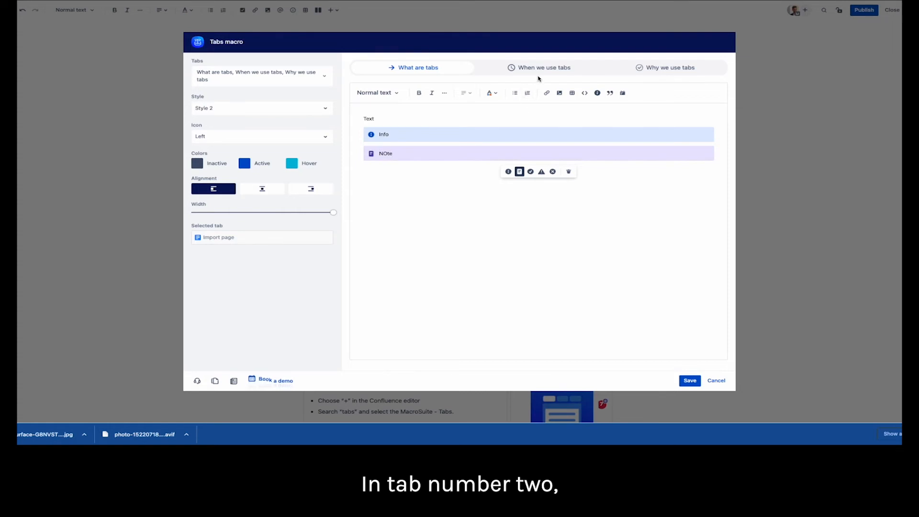
Step: Add a table headed 'Table' and a code block to the When we use tabs tab
left_click(571, 93)
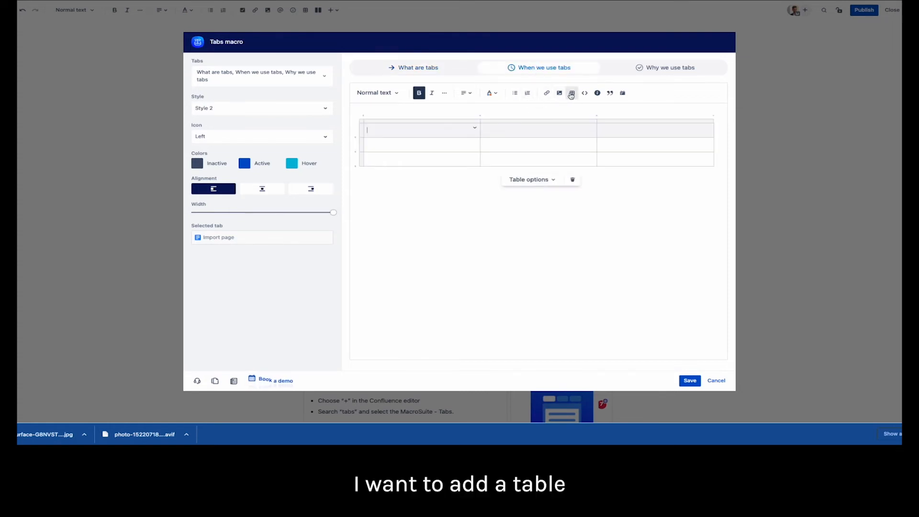
type("Table")
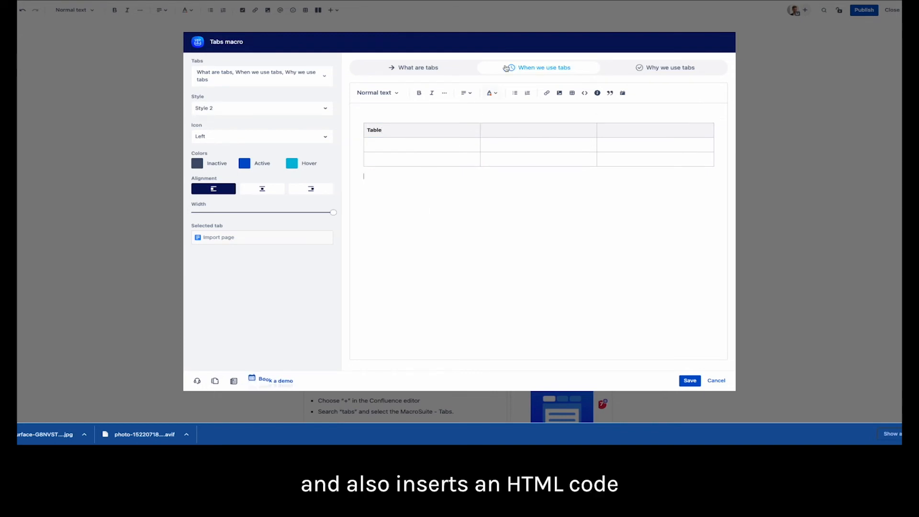
left_click(584, 93)
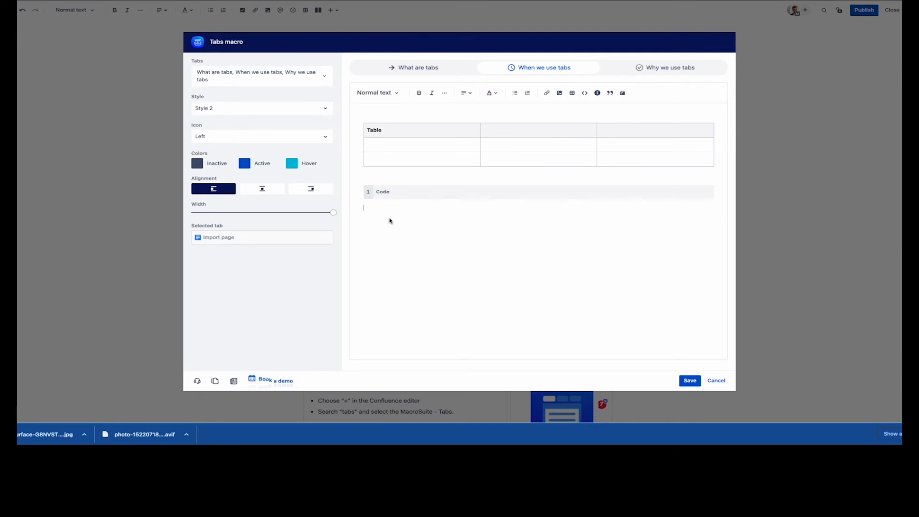
left_click(664, 67)
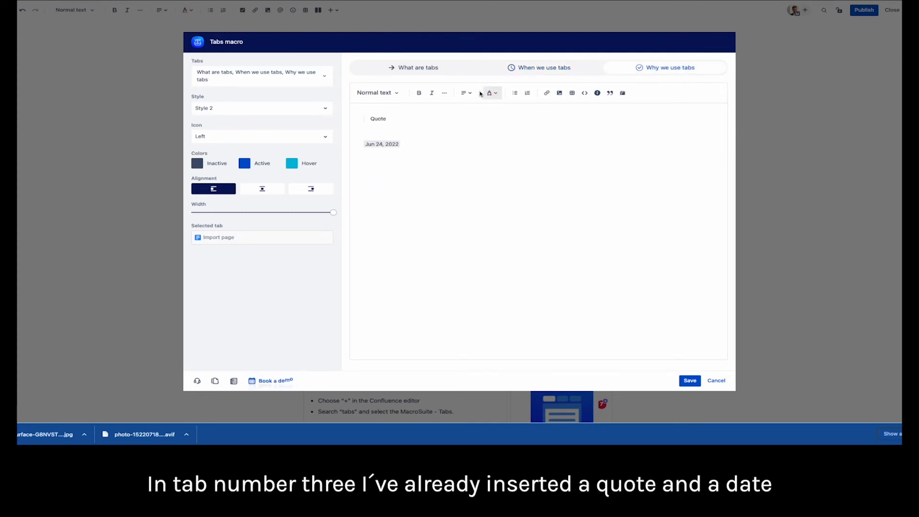
Step: Add a link in Why we use tabs, save the macro, publish and preview the When we use tabs tab
left_click(546, 93)
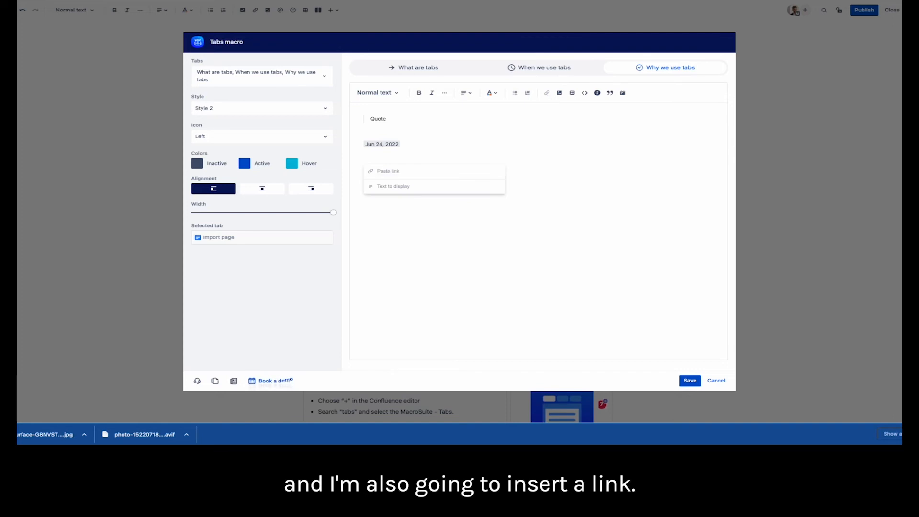
left_click(689, 380)
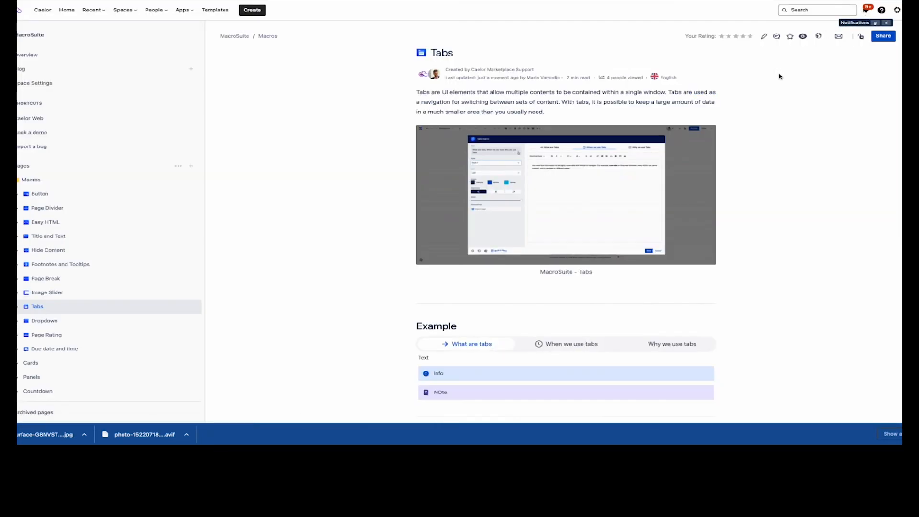
left_click(565, 344)
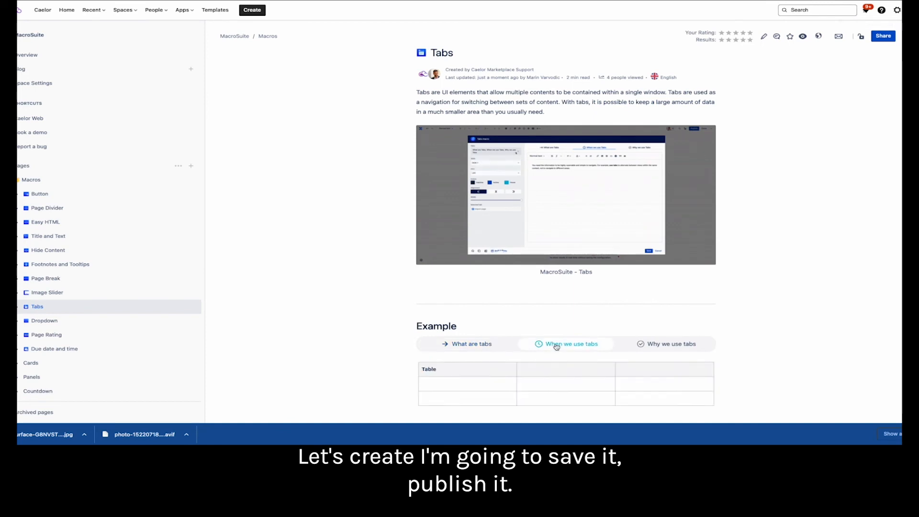